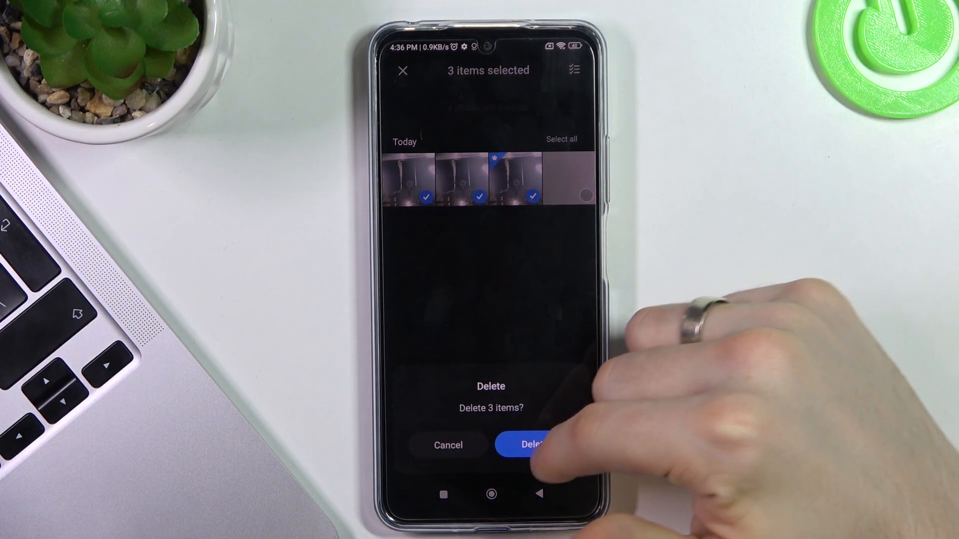
Confirm deleting the three photos taken today
click(531, 444)
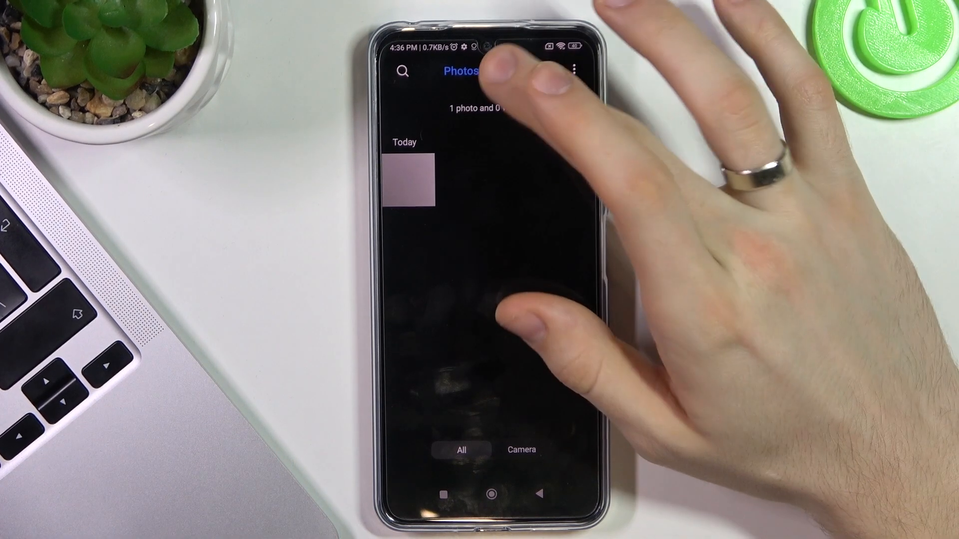
Go to Albums and enter the Trash bin under Organize photos
click(512, 70)
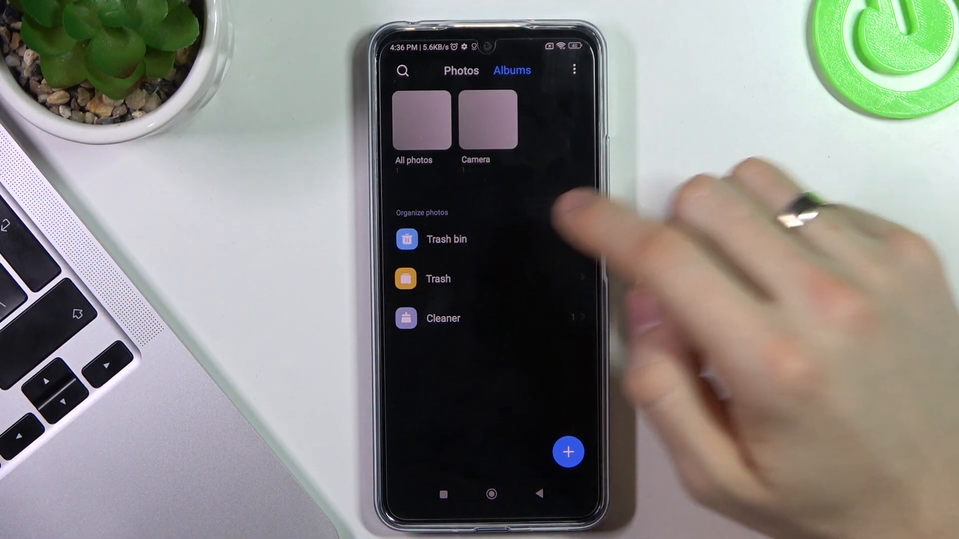
click(447, 239)
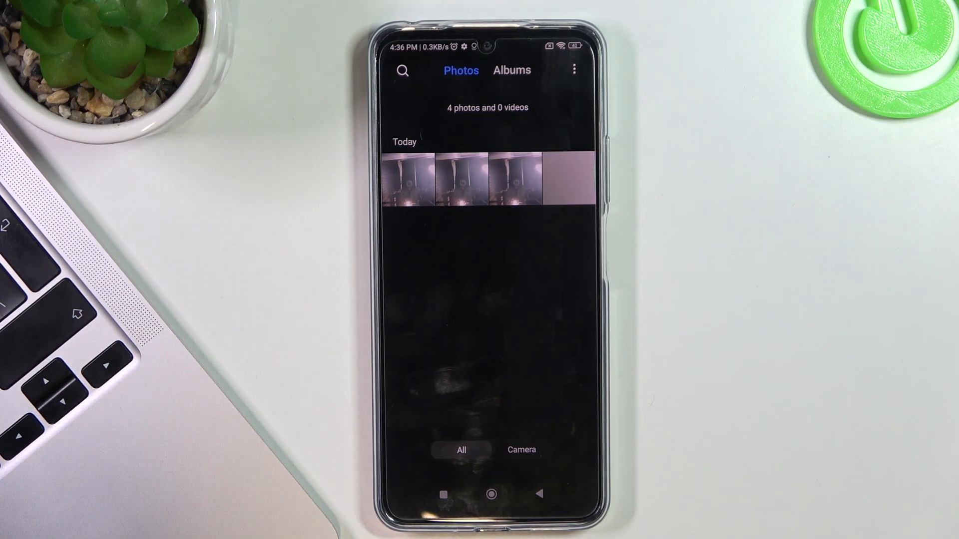
Leave Xiaomi Gallery for the phone's home screen
click(491, 493)
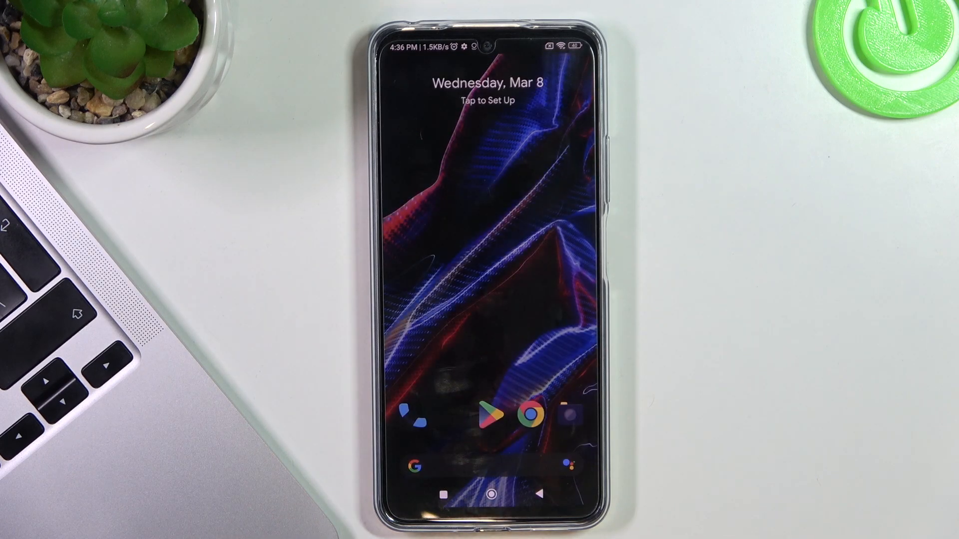